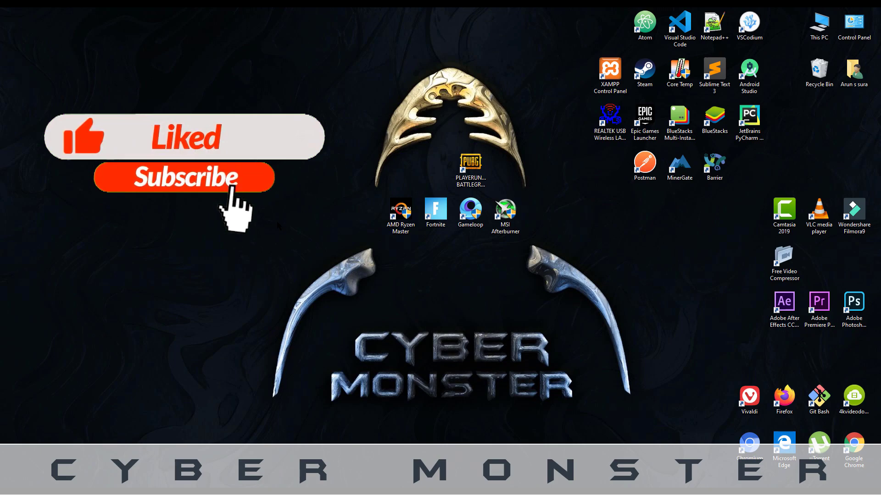
Launch Firefox from the desktop shortcut, landing on the Google home page
{"action": "left_click", "coordinate": [185, 177]}
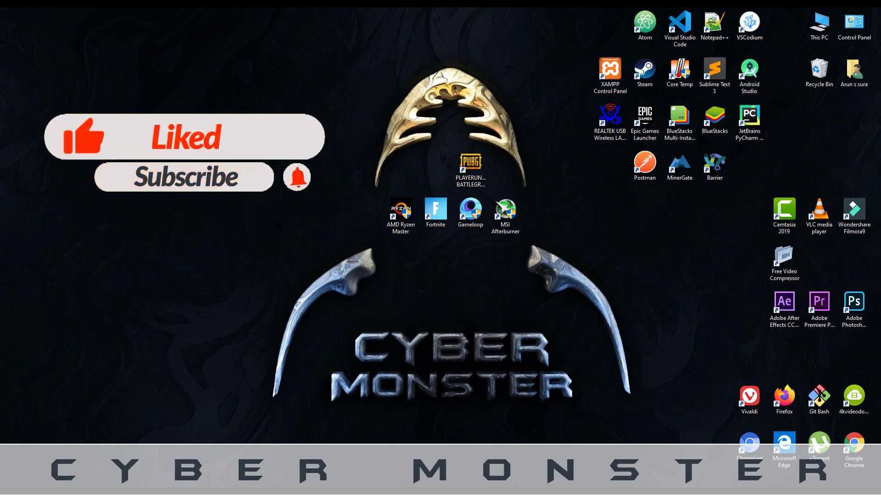
{"action": "left_click", "coordinate": [435, 212]}
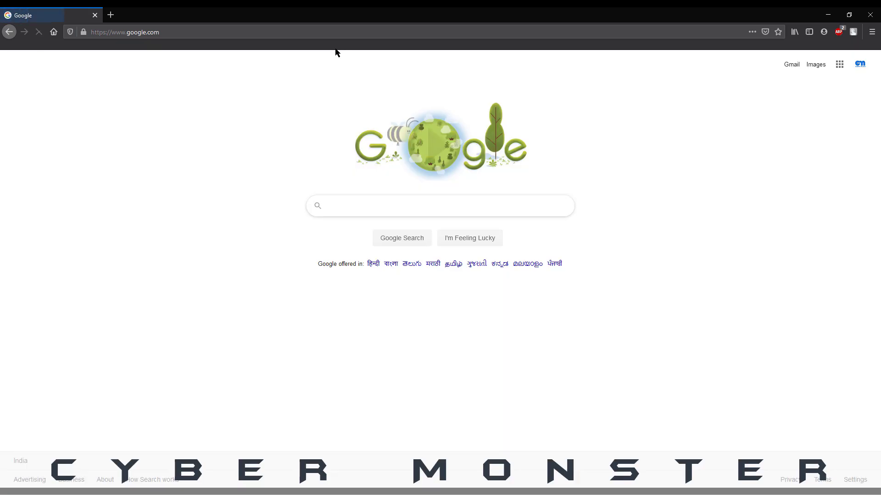
Search Google for 'wo mic' and open the official Wolicheng WO Mic result
{"action": "type", "text": "wo mi"}
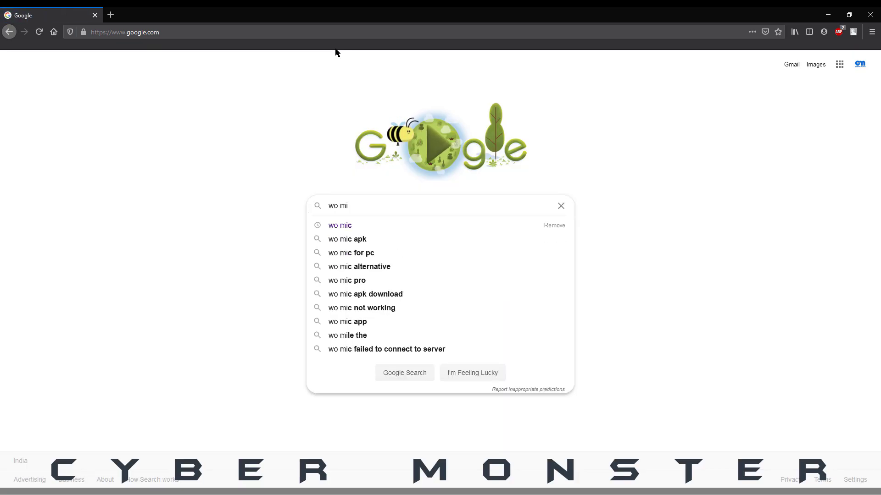
{"action": "left_click", "coordinate": [339, 226]}
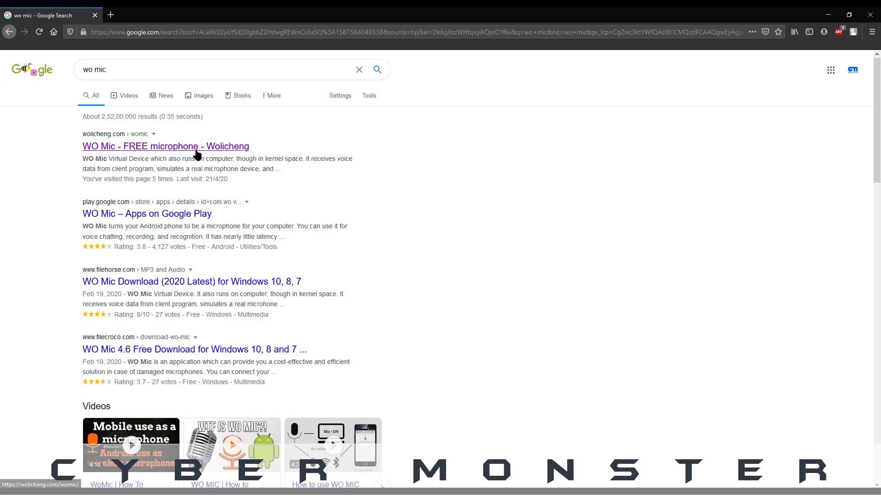
{"action": "left_click", "coordinate": [165, 147]}
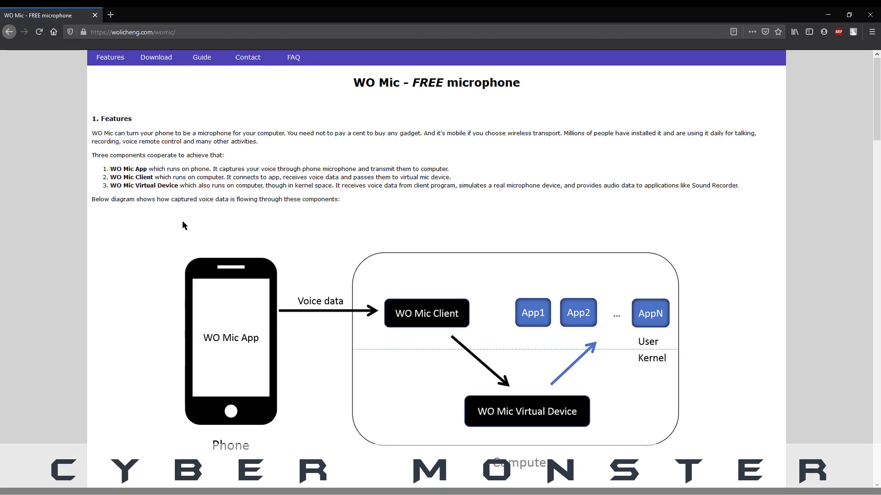
Download and save the WO Mic client and device driver installers for Windows
{"action": "scroll", "scroll_direction": "down", "scroll_amount": 3}
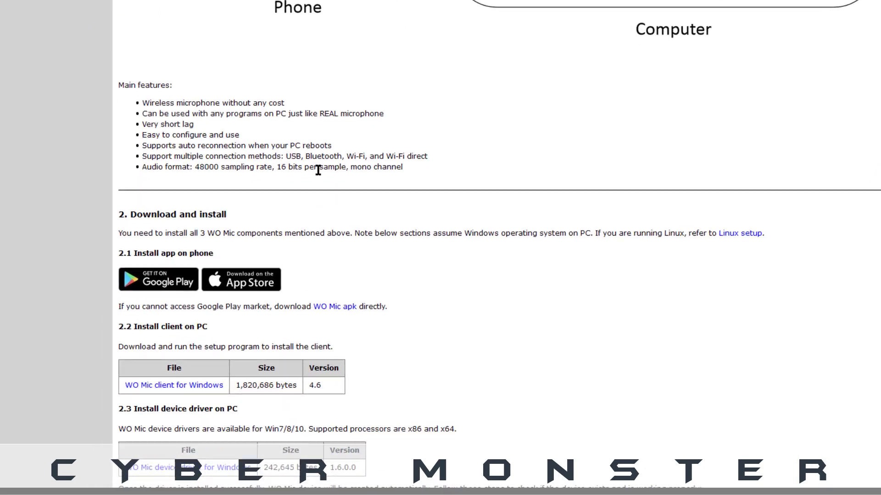
{"action": "scroll", "scroll_direction": "down", "scroll_amount": 3}
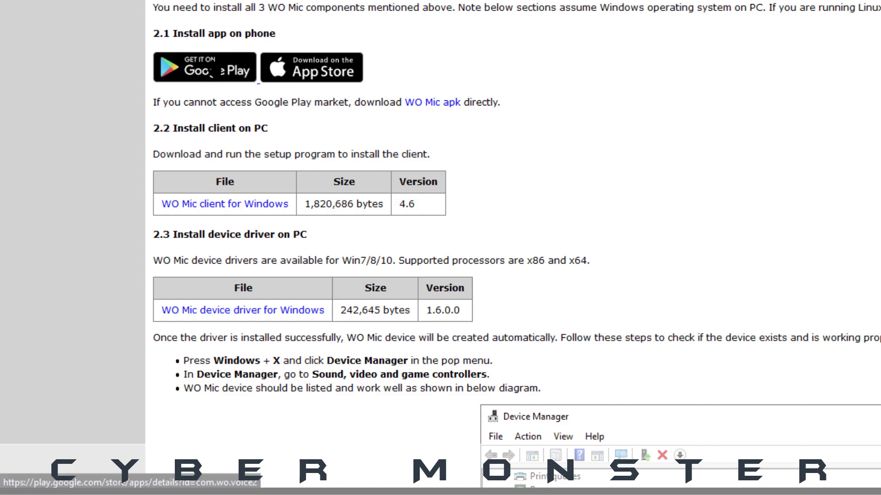
{"action": "scroll", "scroll_direction": "down", "scroll_amount": 3}
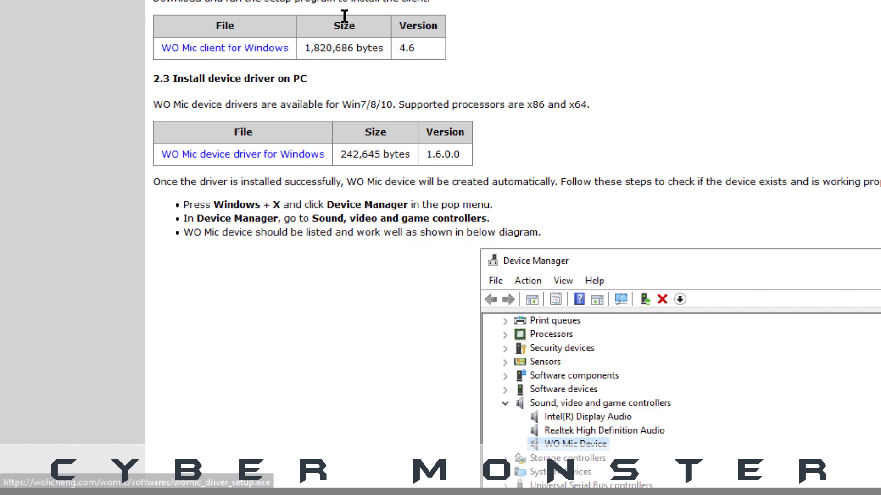
{"action": "left_click", "coordinate": [169, 349]}
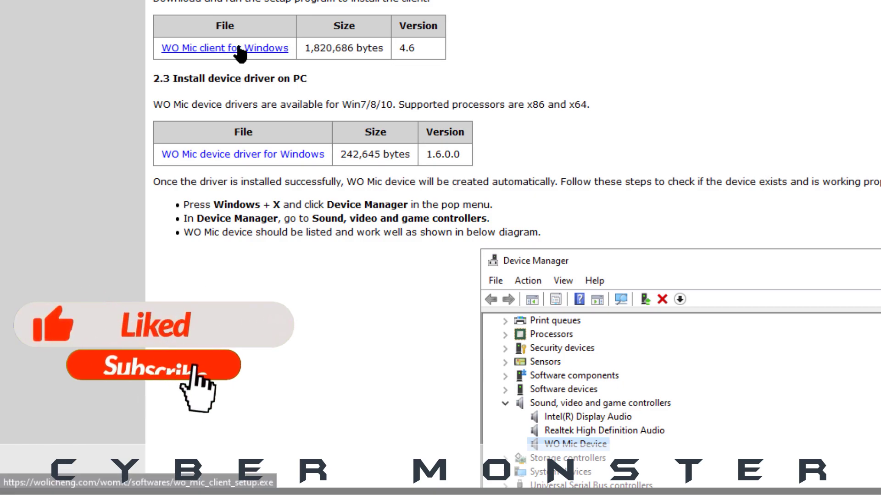
{"action": "left_click", "coordinate": [223, 48]}
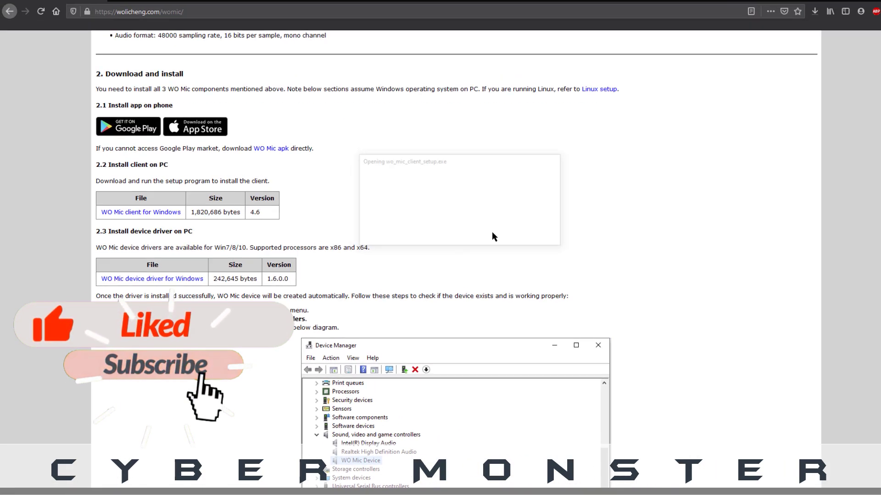
{"action": "left_click", "coordinate": [152, 279]}
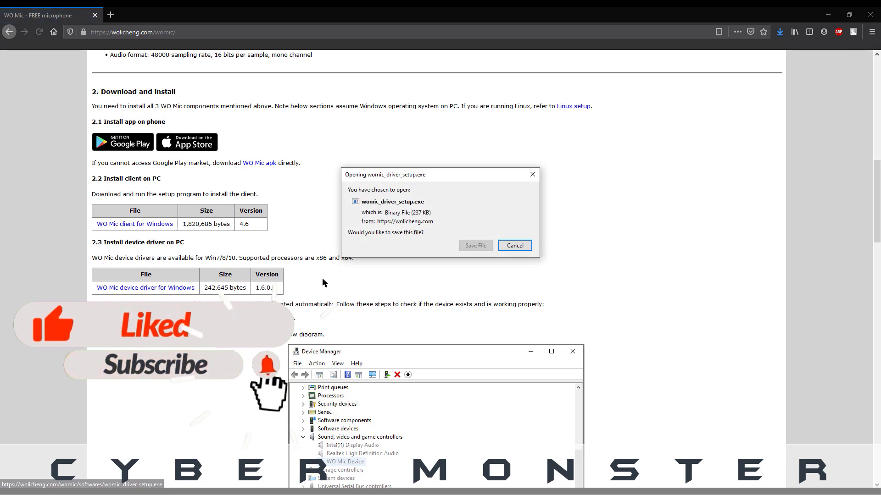
{"action": "left_click", "coordinate": [512, 246]}
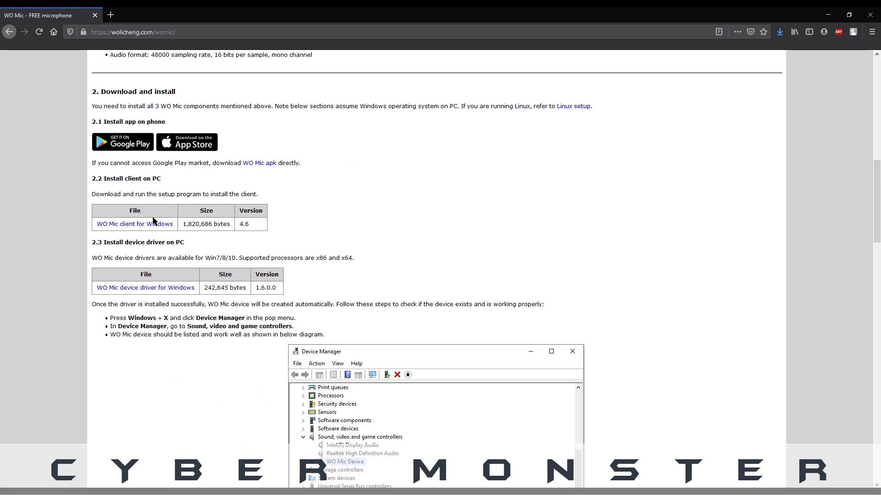
{"action": "mouse_move", "coordinate": [168, 217]}
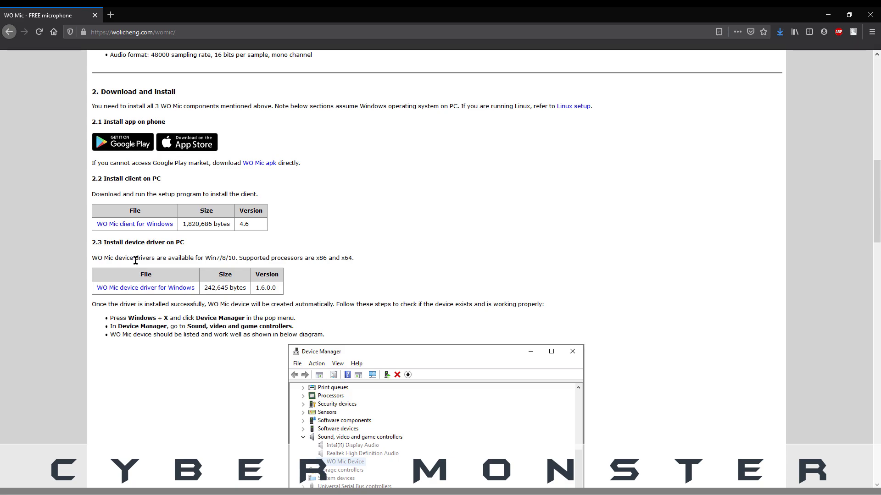
Run the downloaded WO Mic client setup from the Downloads panel
{"action": "left_click", "coordinate": [780, 32]}
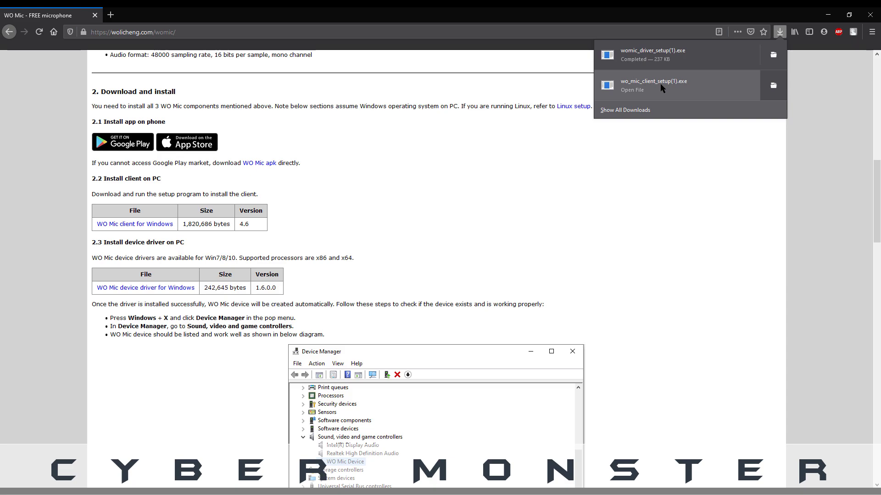
{"action": "left_click", "coordinate": [631, 90]}
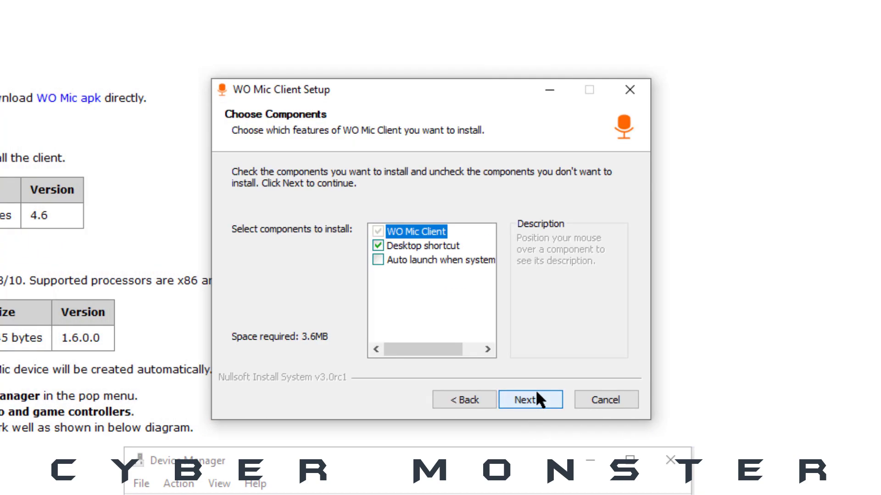
Install WO Mic Client with default components and a desktop shortcut, then finish setup
{"action": "left_click", "coordinate": [529, 399]}
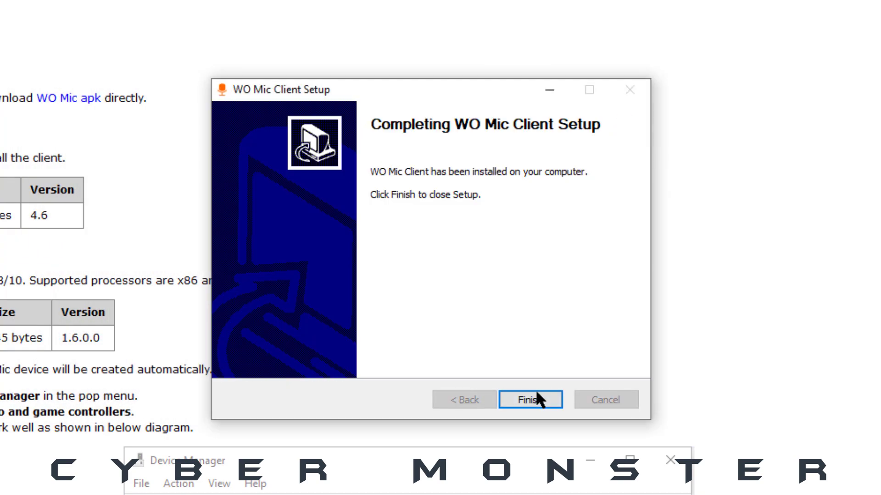
{"action": "left_click", "coordinate": [529, 399]}
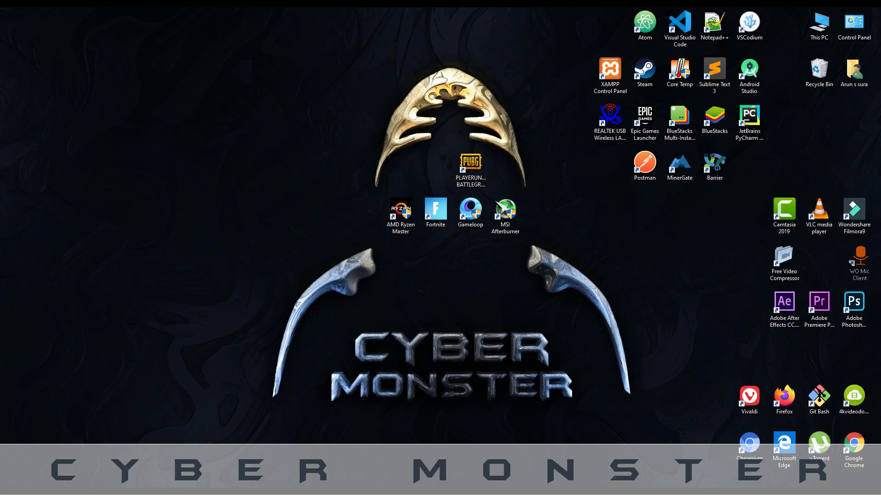
Return to Firefox and open the Downloads panel to reach the driver installer
{"action": "left_click", "coordinate": [783, 259]}
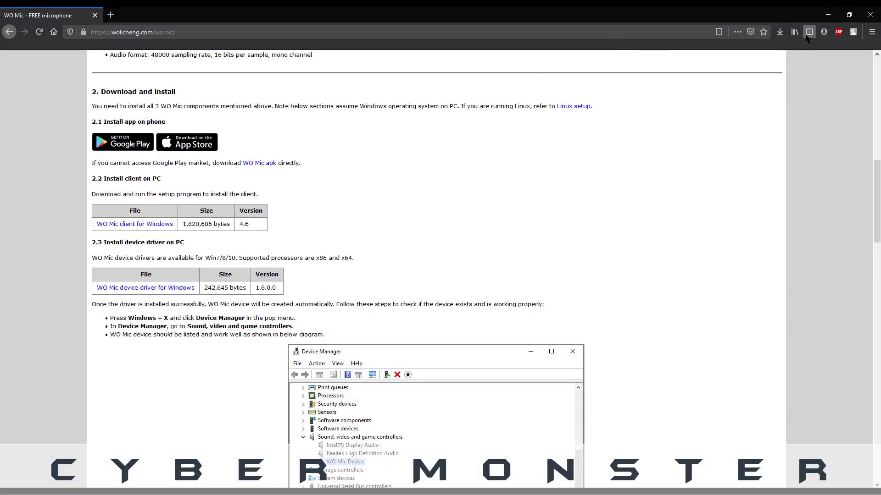
{"action": "left_click", "coordinate": [780, 32]}
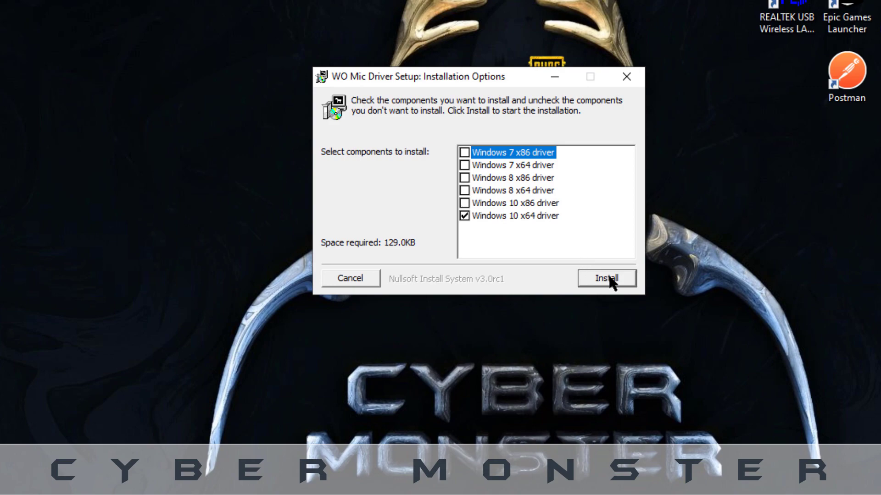
Install the Windows 10 x64 WO Mic driver and close the completed installer
{"action": "left_click", "coordinate": [606, 277]}
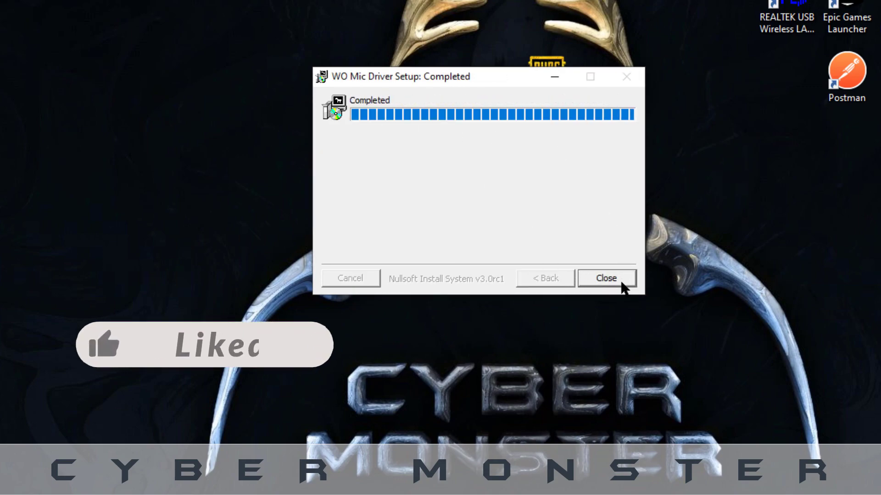
{"action": "left_click", "coordinate": [605, 278]}
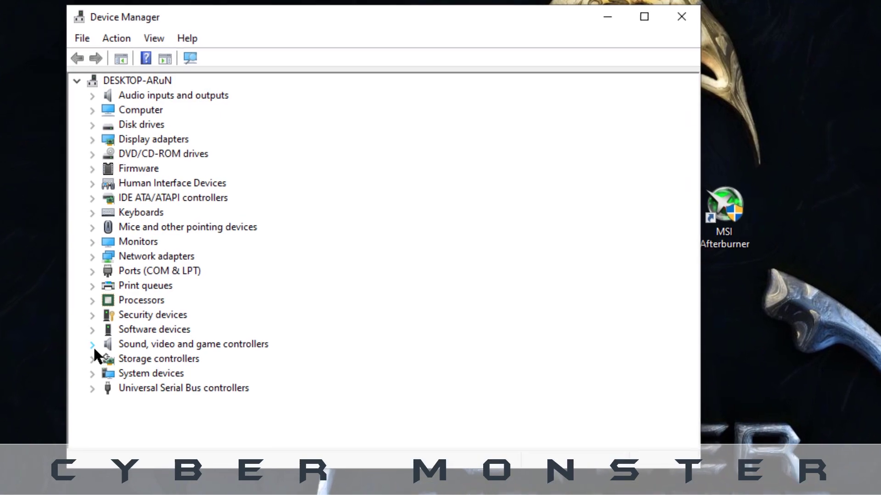
Expand Sound, video and game controllers and select the WO Mic Device entry
{"action": "left_click", "coordinate": [91, 344]}
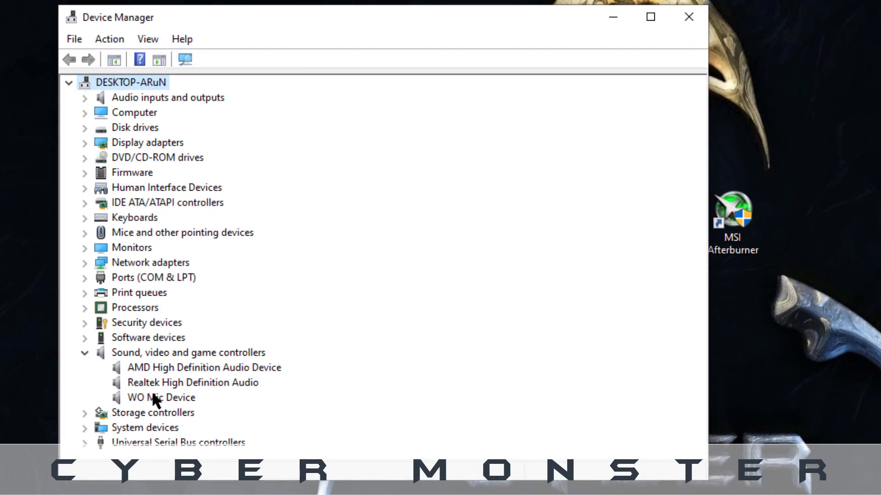
{"action": "left_click", "coordinate": [161, 397]}
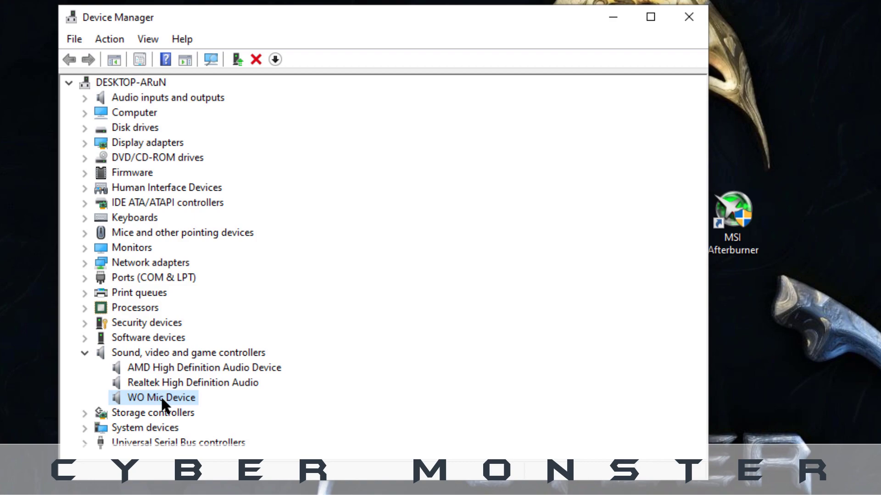
{"action": "mouse_move", "coordinate": [661, 60]}
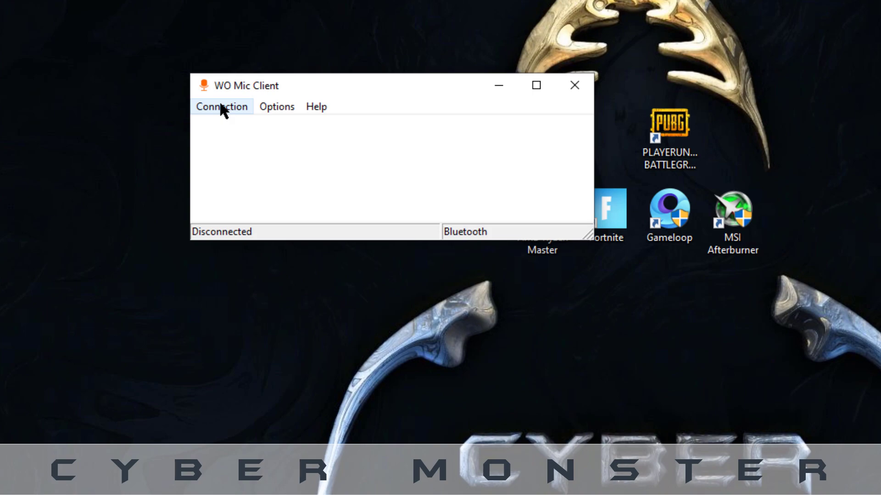
Open the Connect dialog from the WO Mic Client Connection menu
{"action": "left_click", "coordinate": [221, 106]}
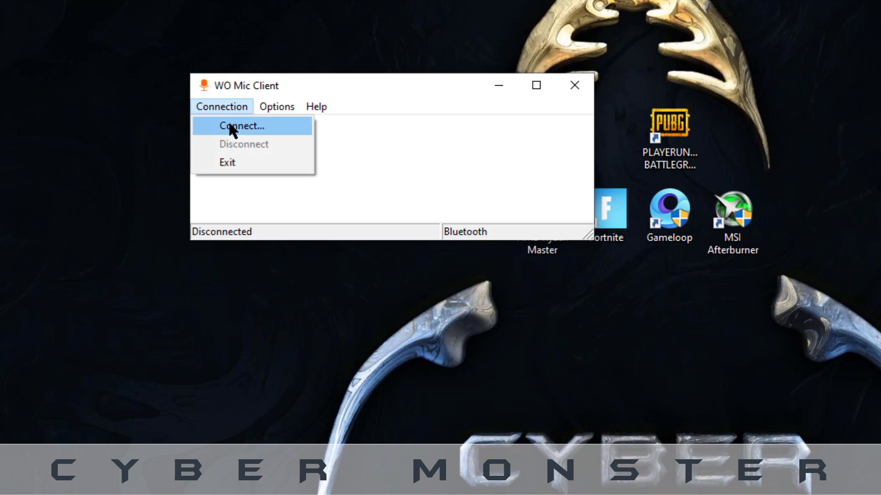
{"action": "left_click", "coordinate": [241, 126]}
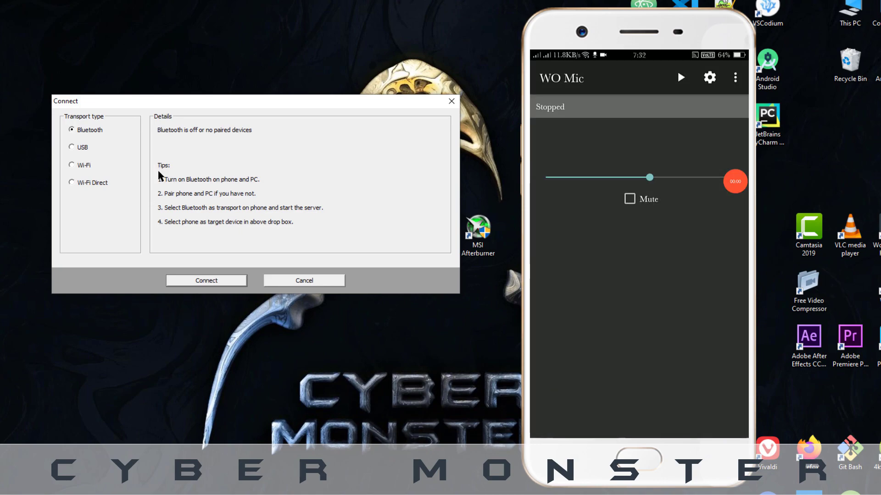
Start the phone server, choose Wi-Fi transport, enter the phone IP and connect
{"action": "left_click", "coordinate": [709, 77]}
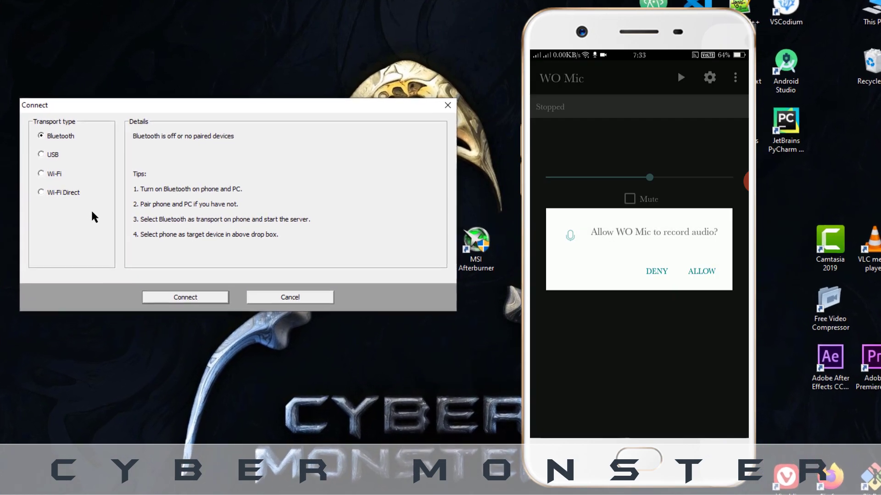
{"action": "left_click", "coordinate": [701, 272]}
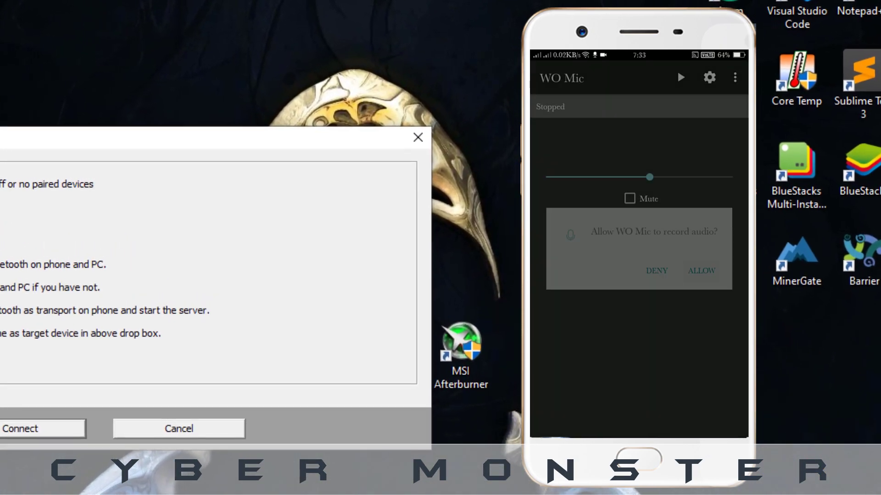
{"action": "left_click", "coordinate": [701, 271]}
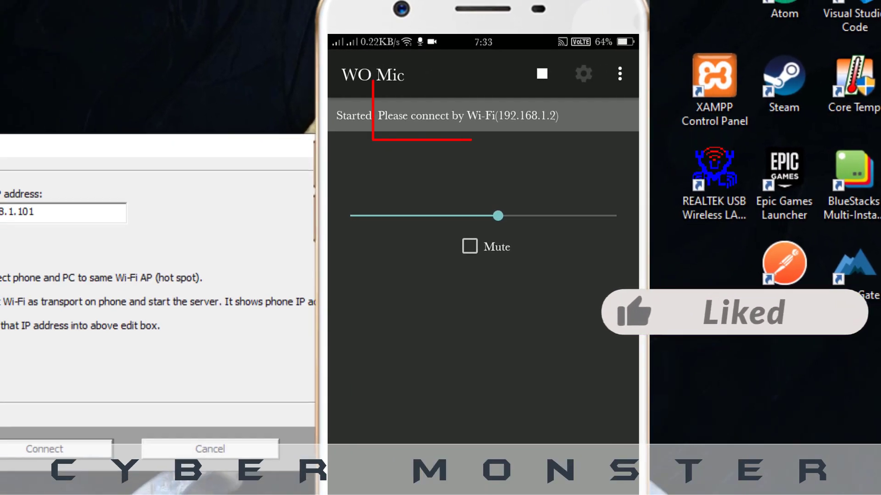
{"action": "left_click", "coordinate": [94, 216]}
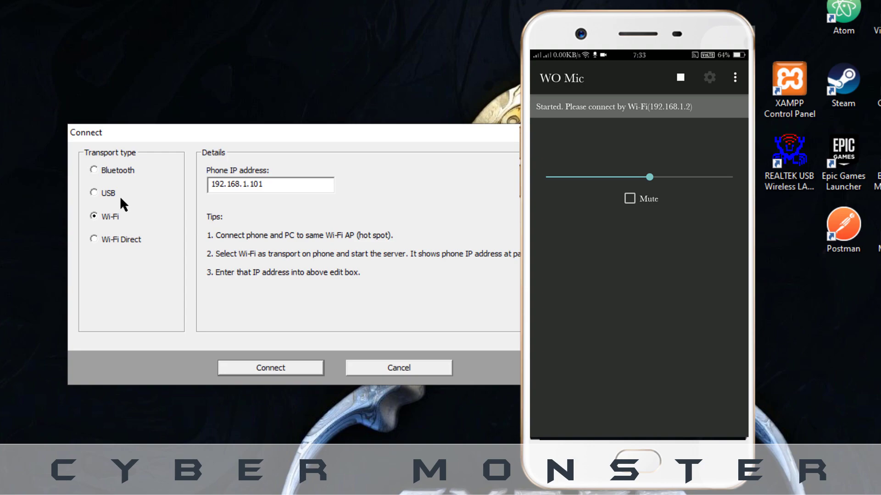
{"action": "double_click", "coordinate": [256, 184]}
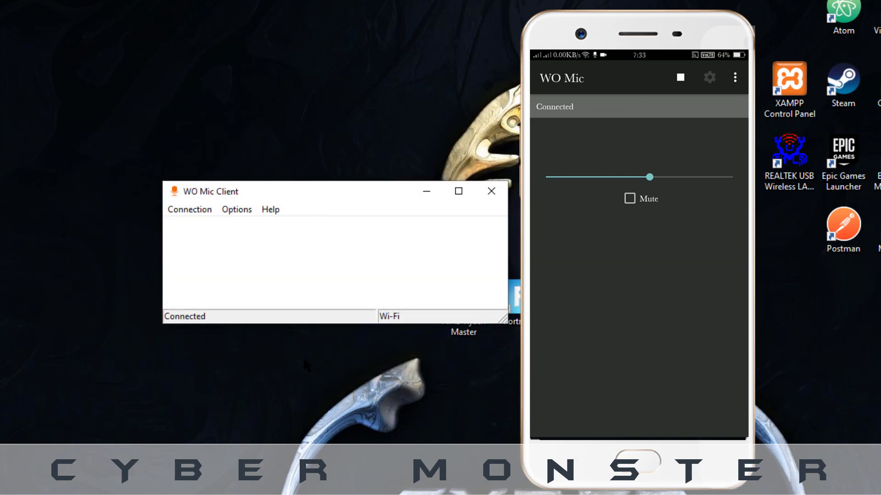
View the Recording devices, confirm Microphone (WO Mic Device) is default, and close Sound
{"action": "left_click", "coordinate": [189, 210]}
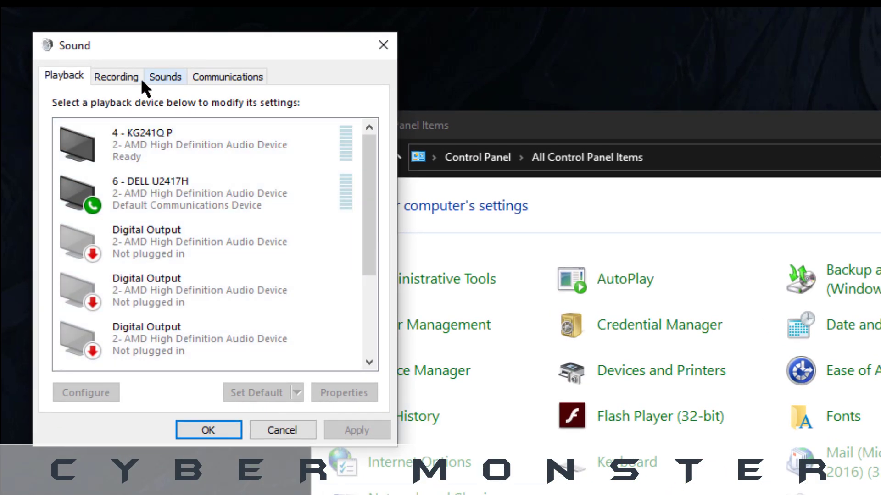
{"action": "left_click", "coordinate": [116, 76]}
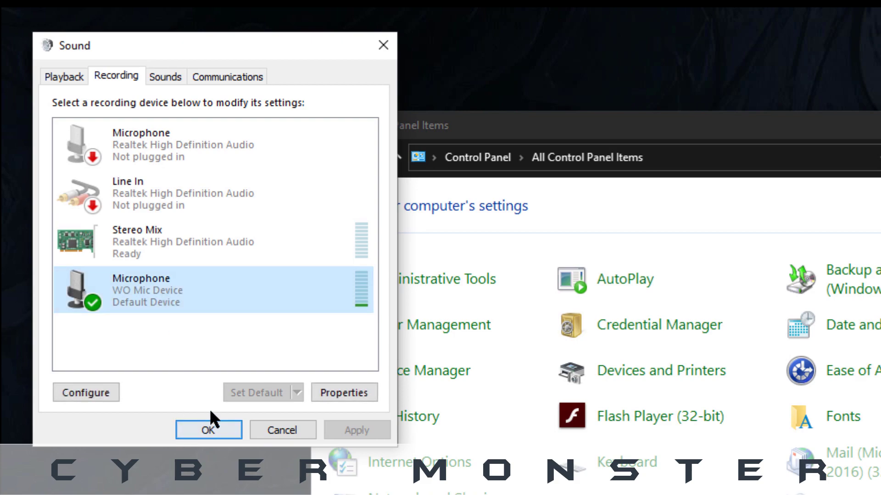
{"action": "mouse_move", "coordinate": [211, 382]}
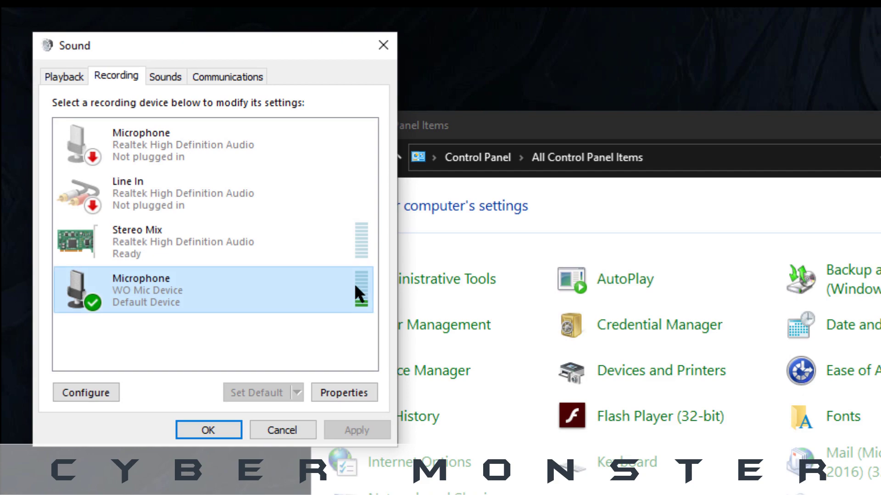
{"action": "mouse_move", "coordinate": [359, 301]}
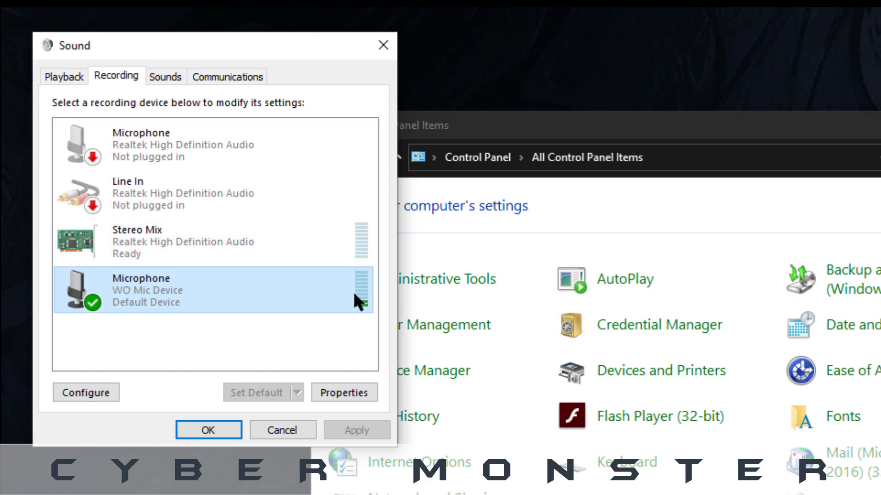
{"action": "left_click", "coordinate": [208, 430]}
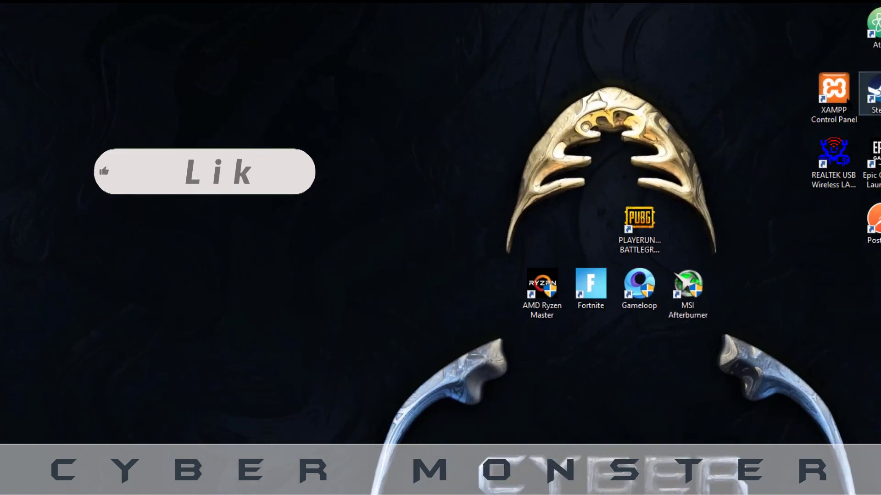
{"action": "left_click", "coordinate": [205, 171]}
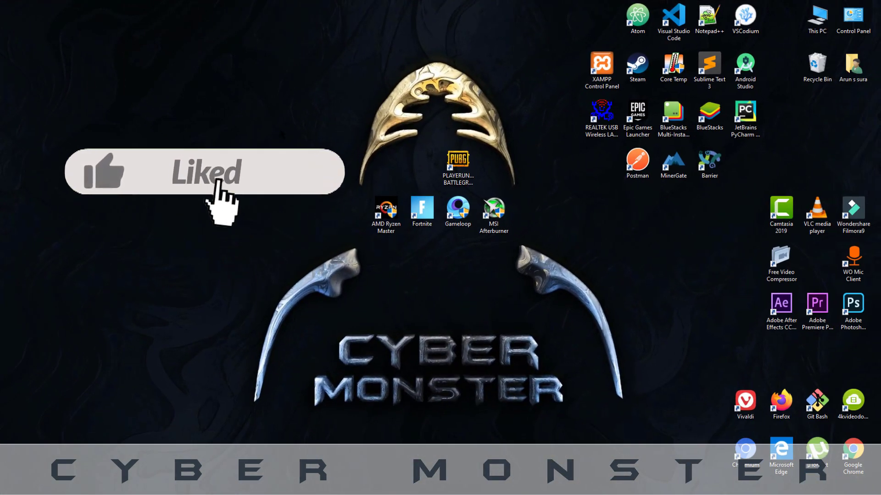